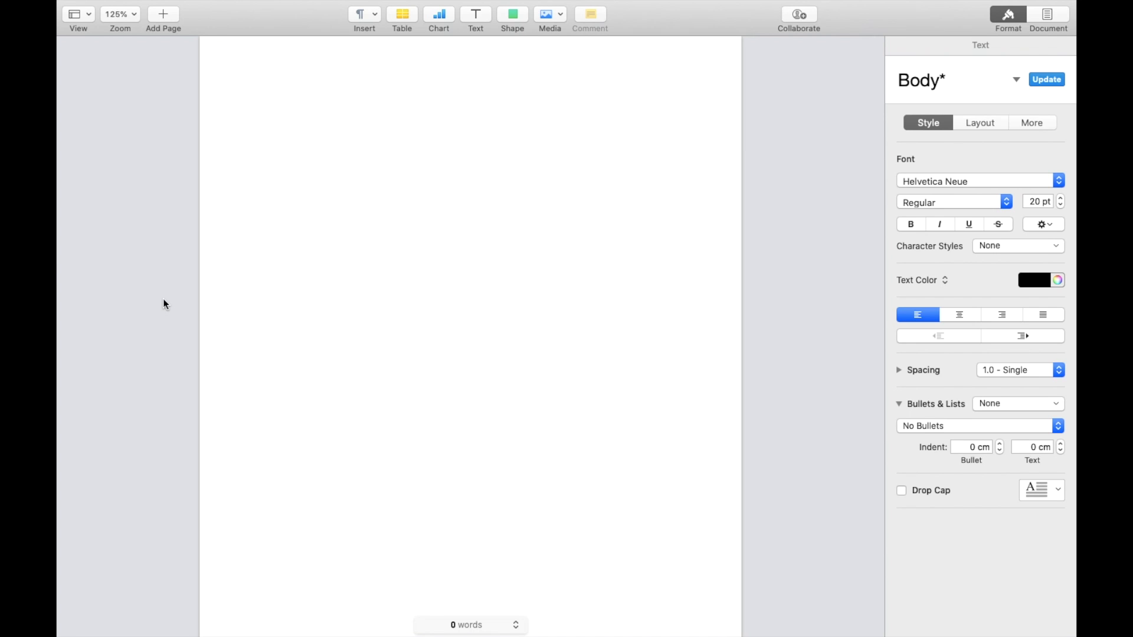
# Step: Write 'Page Break' on three separate lines at the top of the first page
pyautogui.click(264, 110)
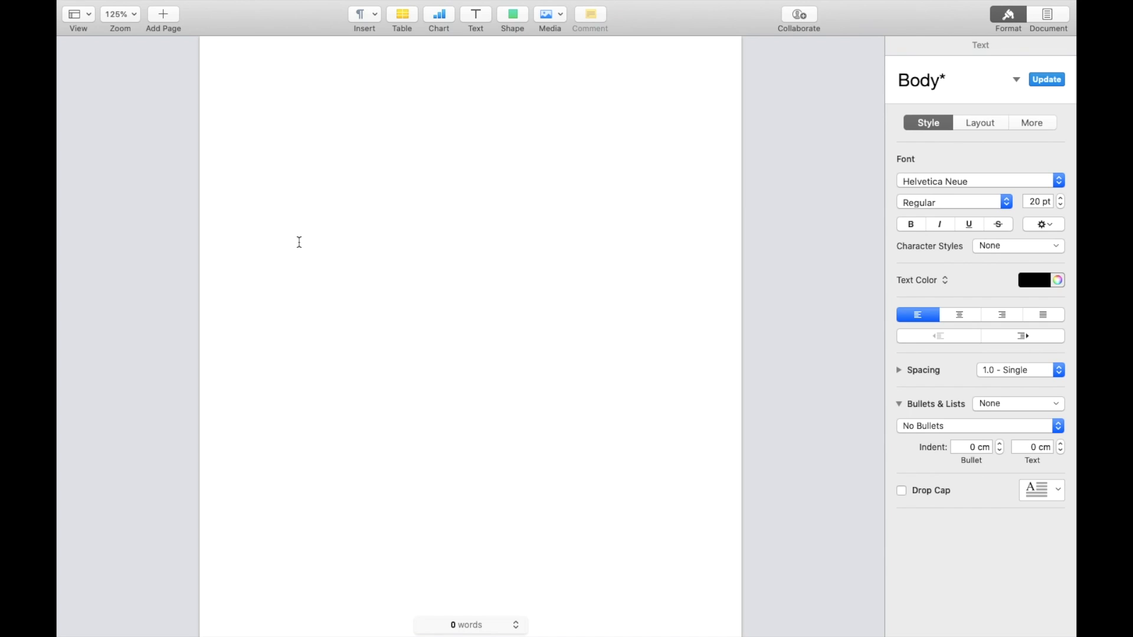
pyautogui.click(263, 112)
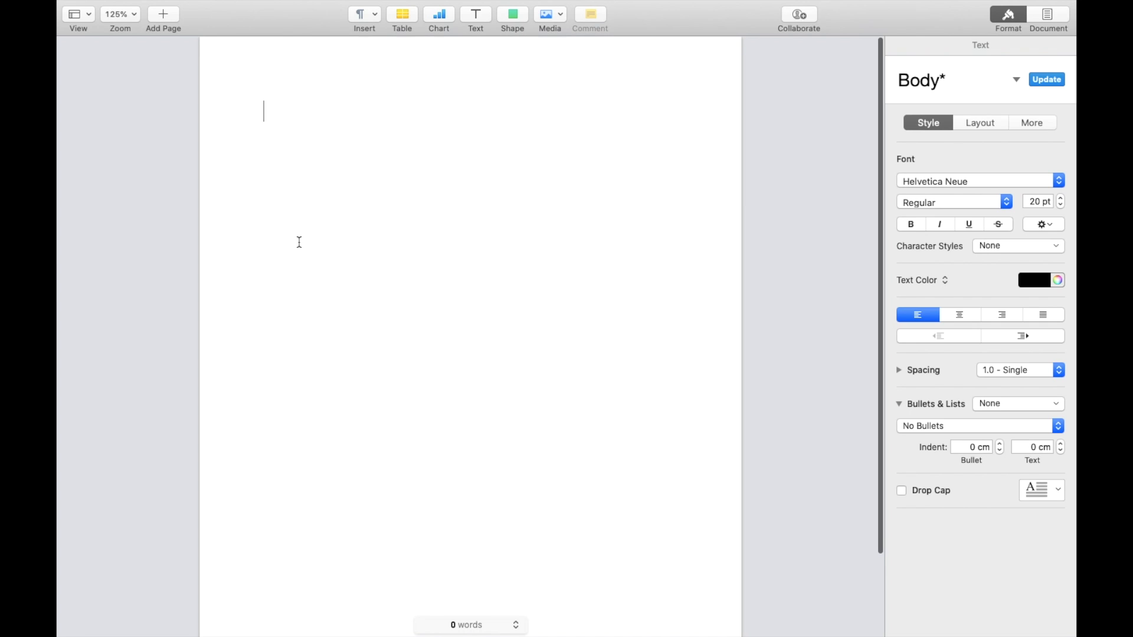
pyautogui.write('Page B')
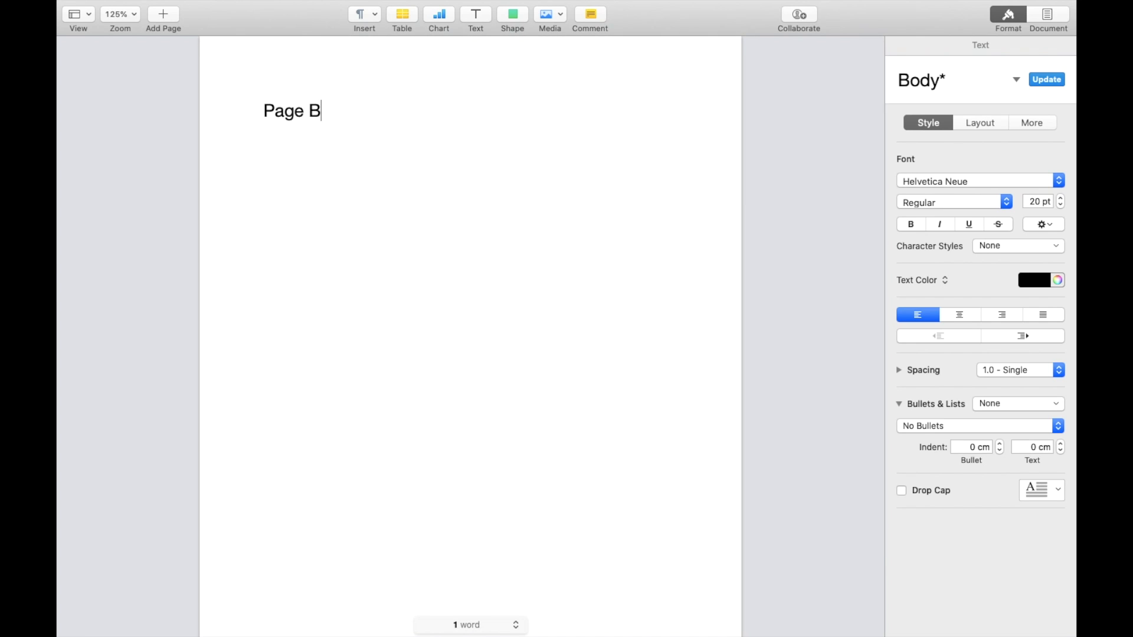
pyautogui.write('reak')
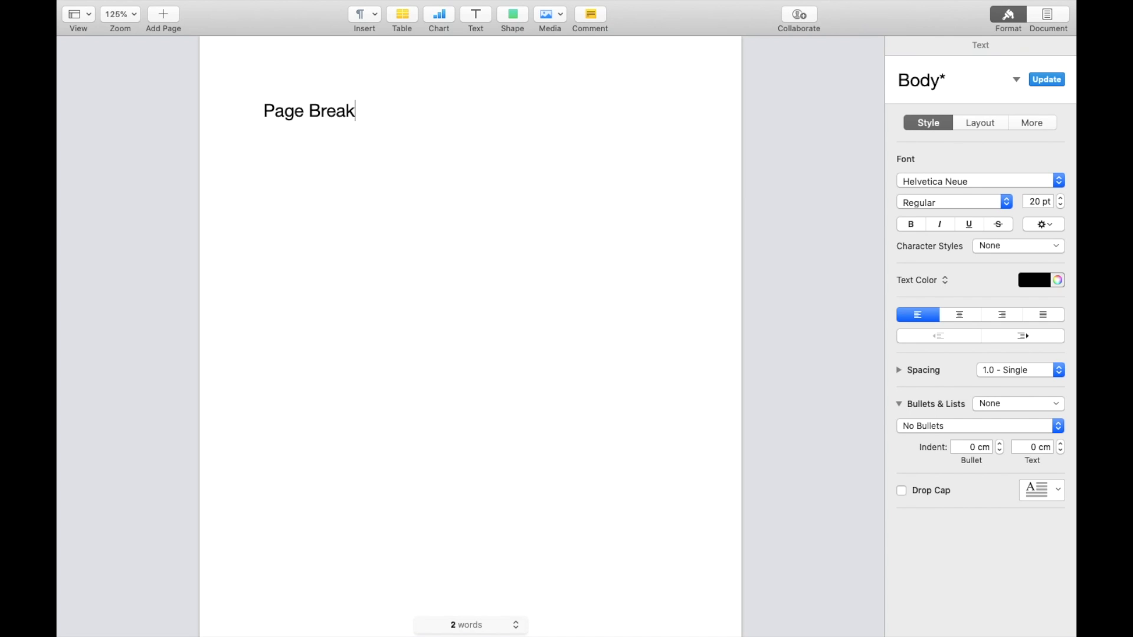
pyautogui.moveTo(556, 194)
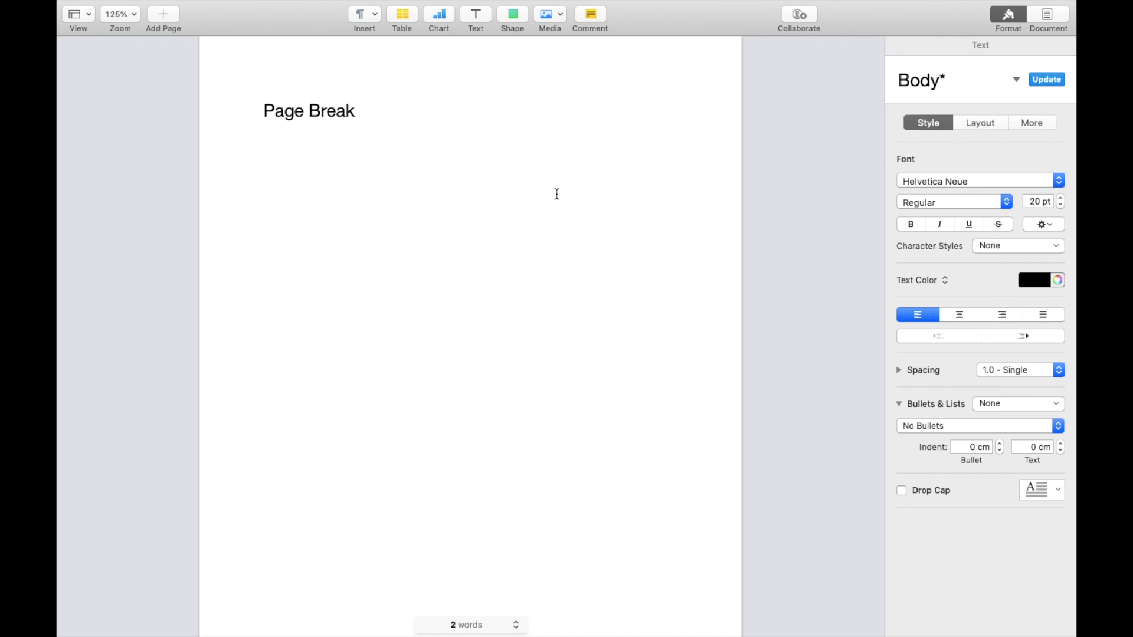
pyautogui.write('Page Break')
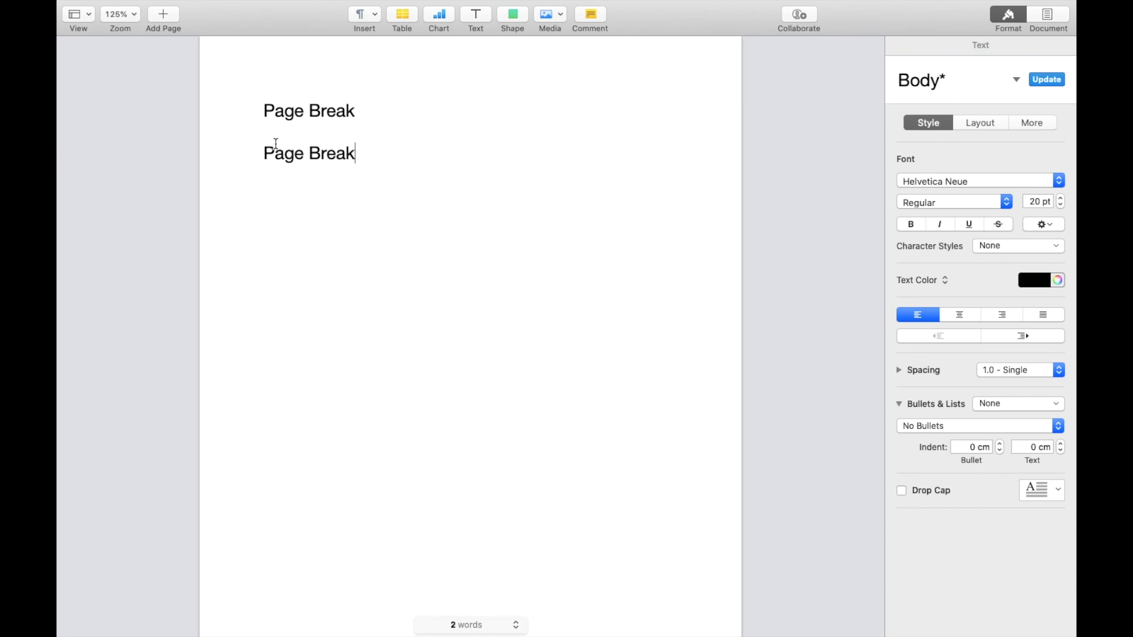
pyautogui.write('Page Break')
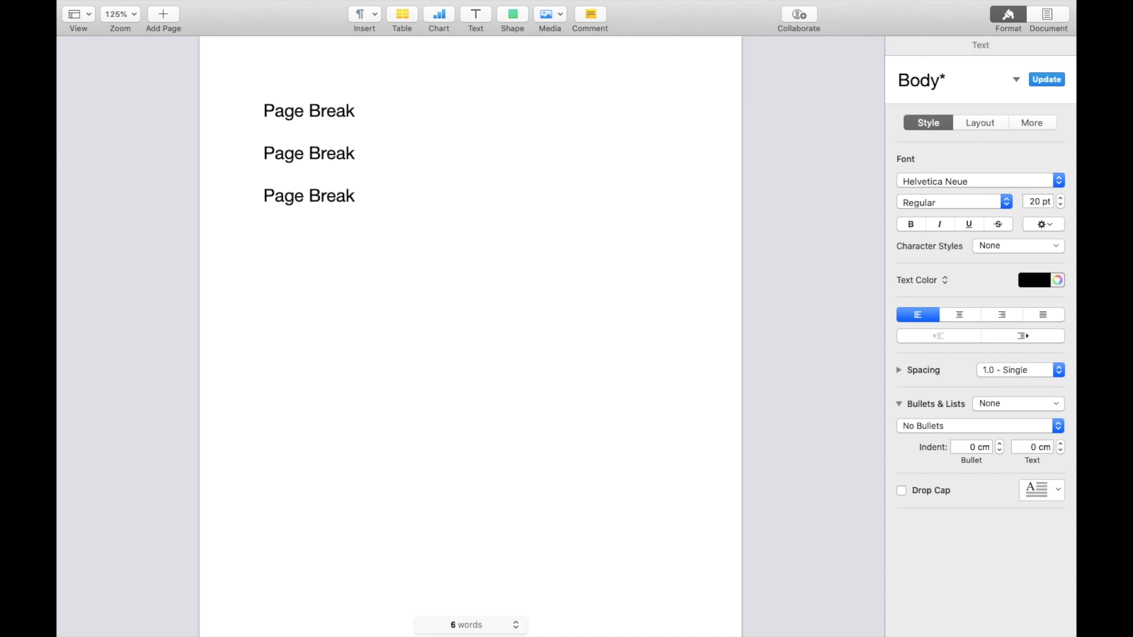
# Step: Place the insertion point below the last line and insert a page break from the Insert menu
pyautogui.click(402, 13)
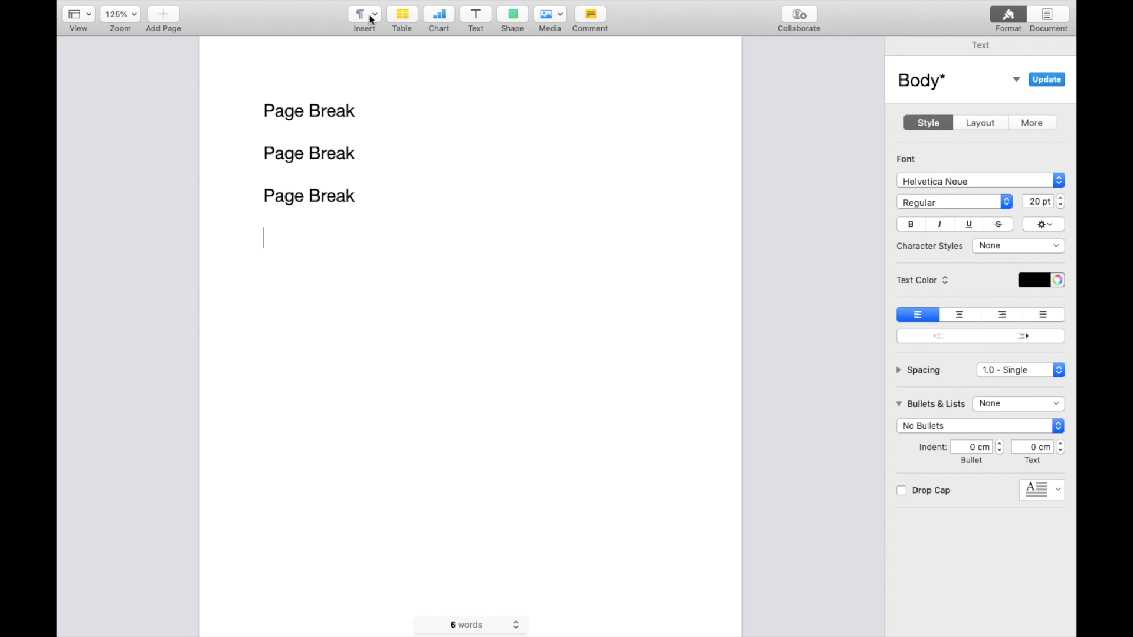
pyautogui.moveTo(467, 18)
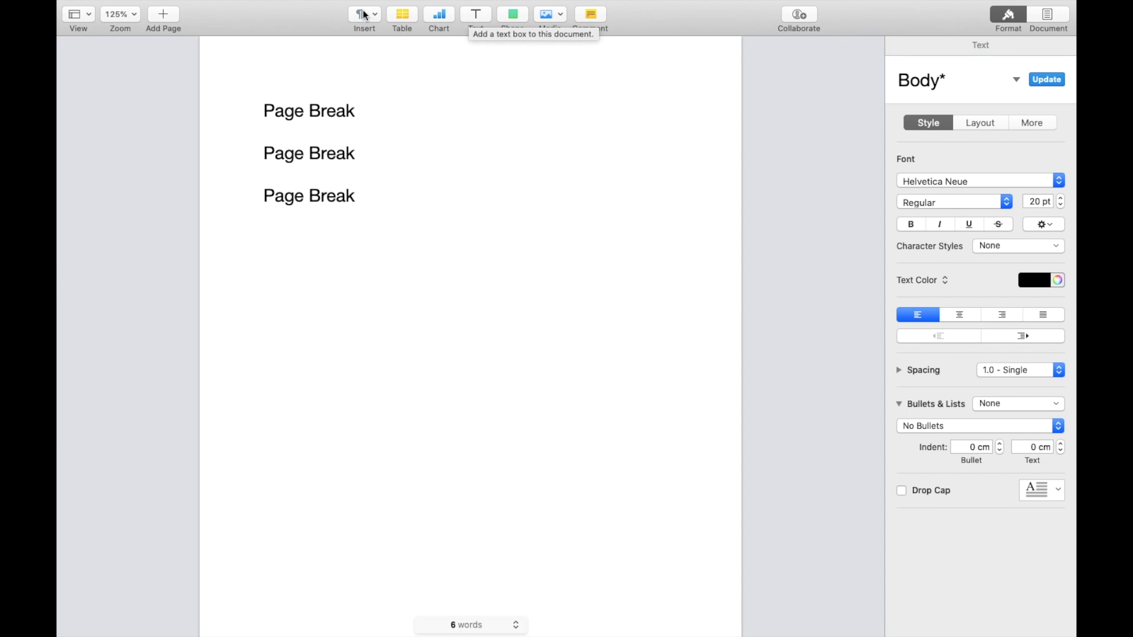
pyautogui.click(364, 13)
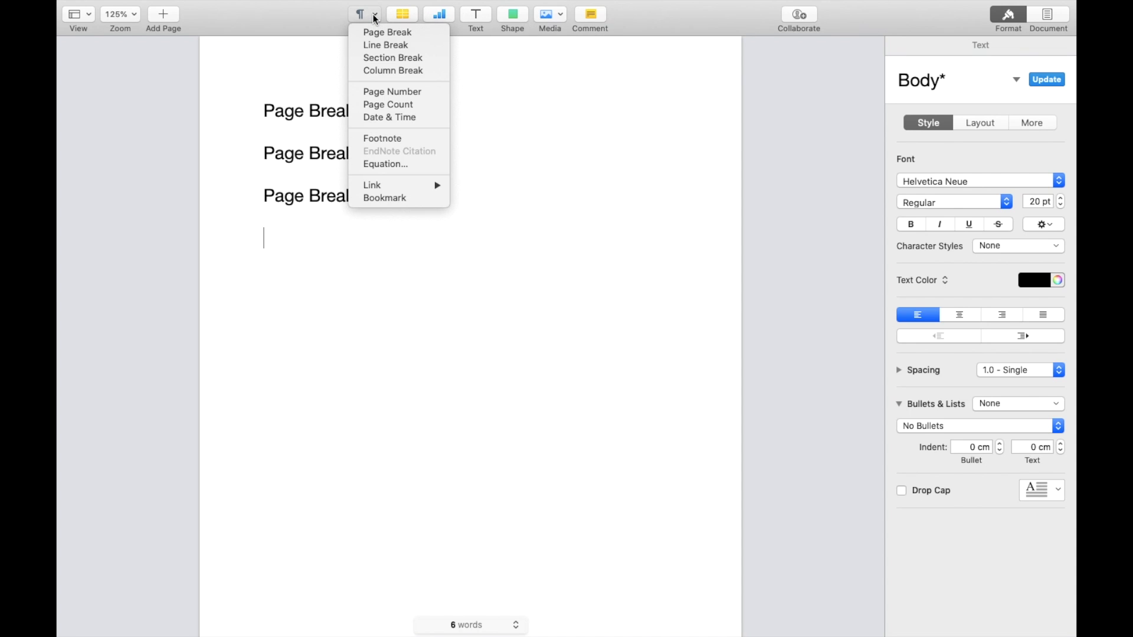
pyautogui.moveTo(387, 32)
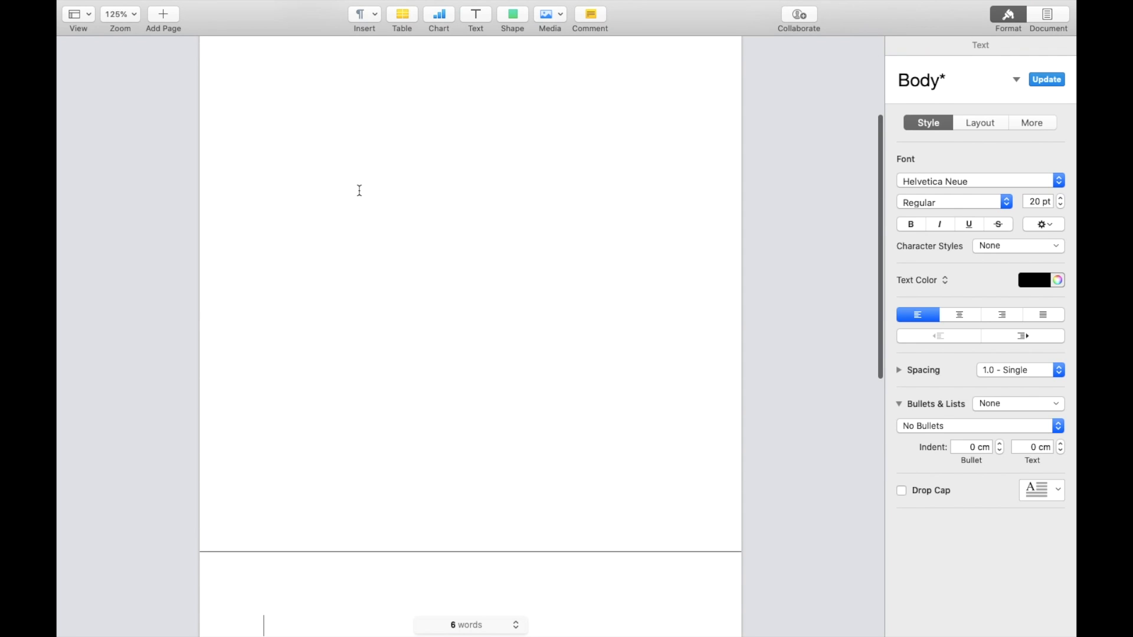
pyautogui.scroll(-3)
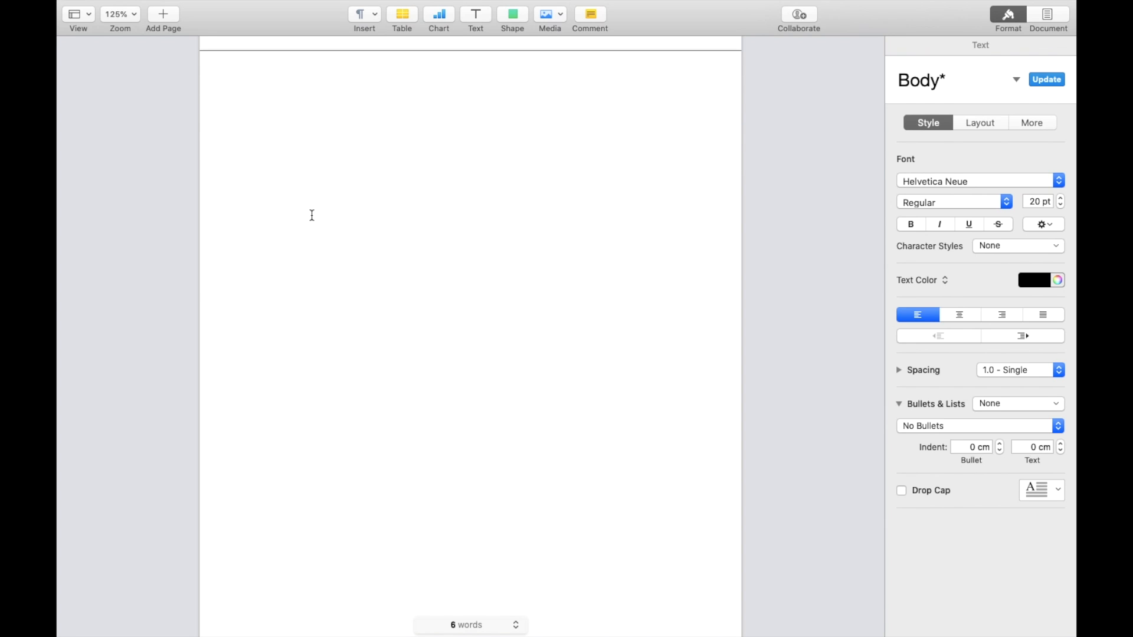
pyautogui.click(263, 125)
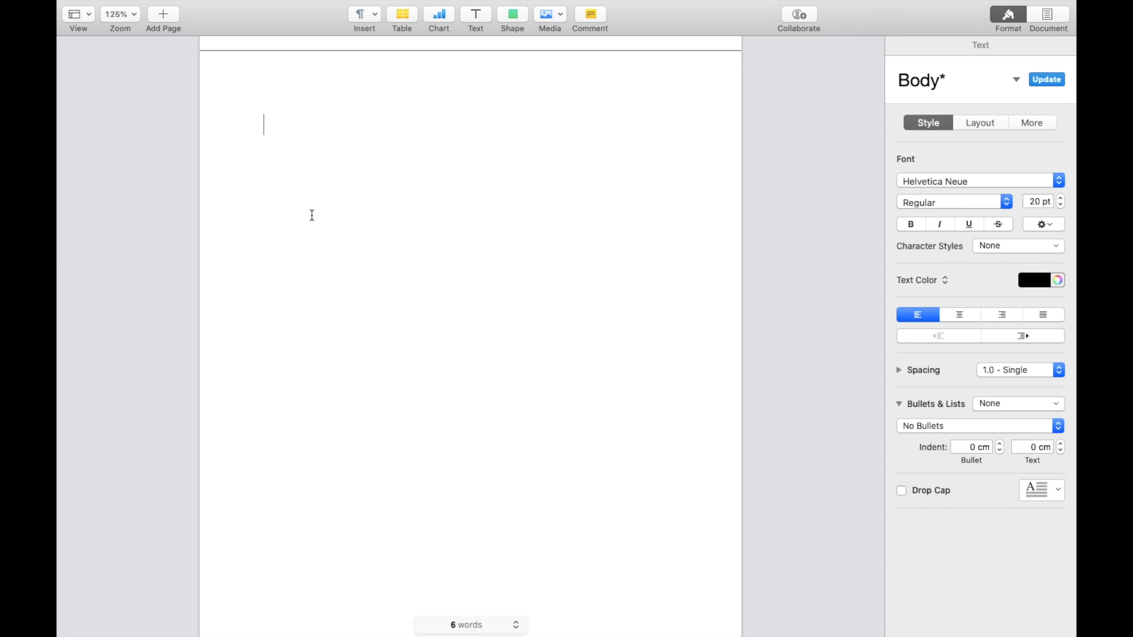